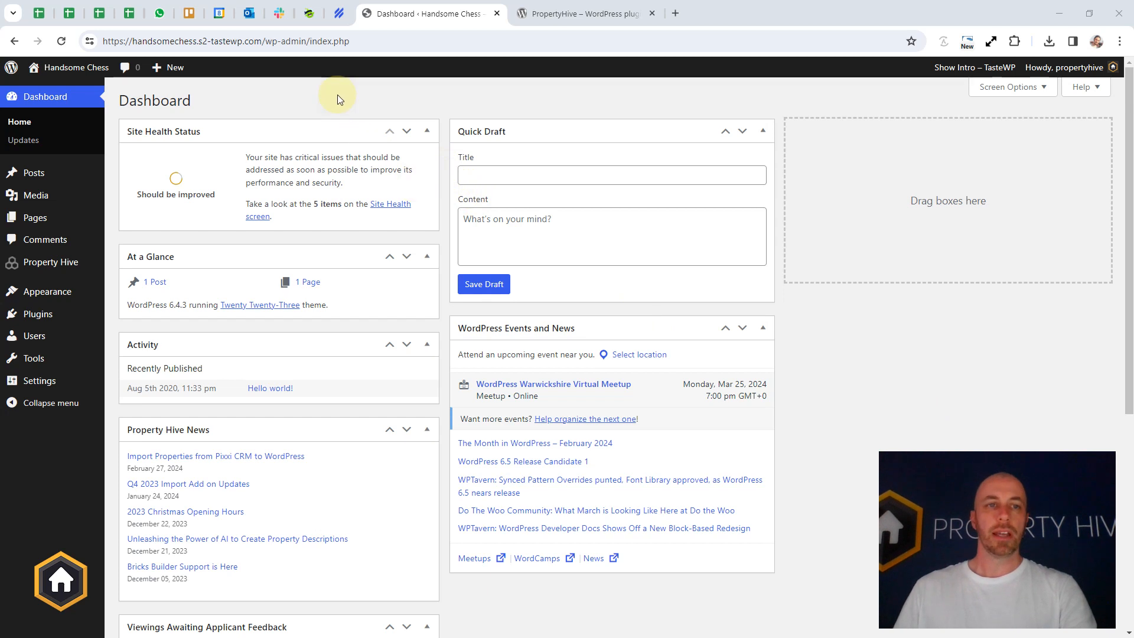
pyautogui.moveTo(302, 94)
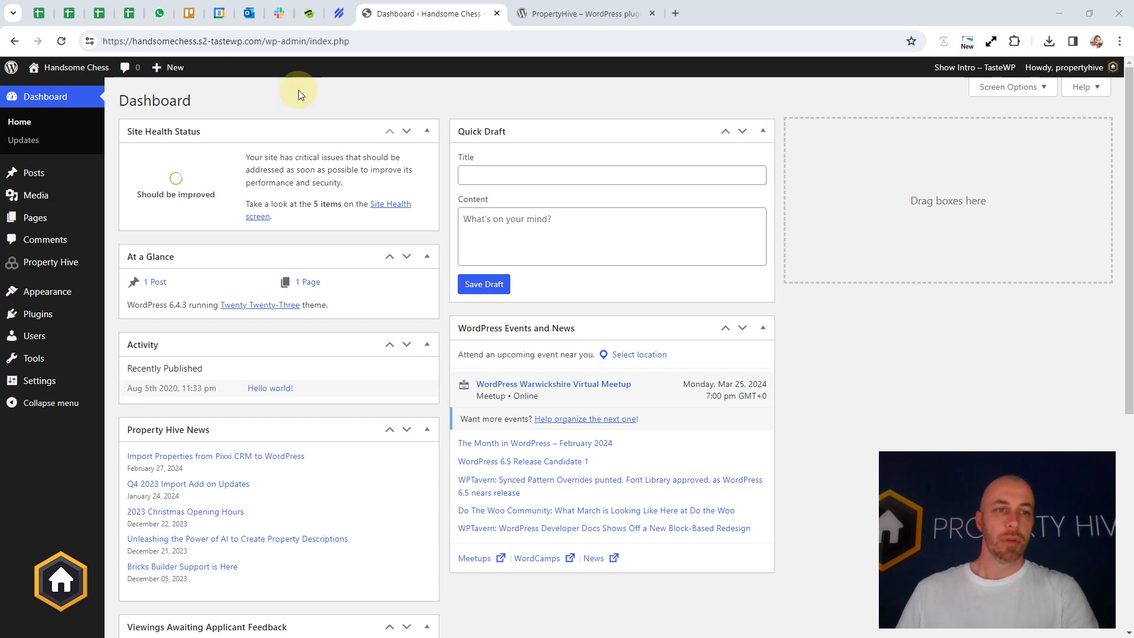
pyautogui.moveTo(225, 159)
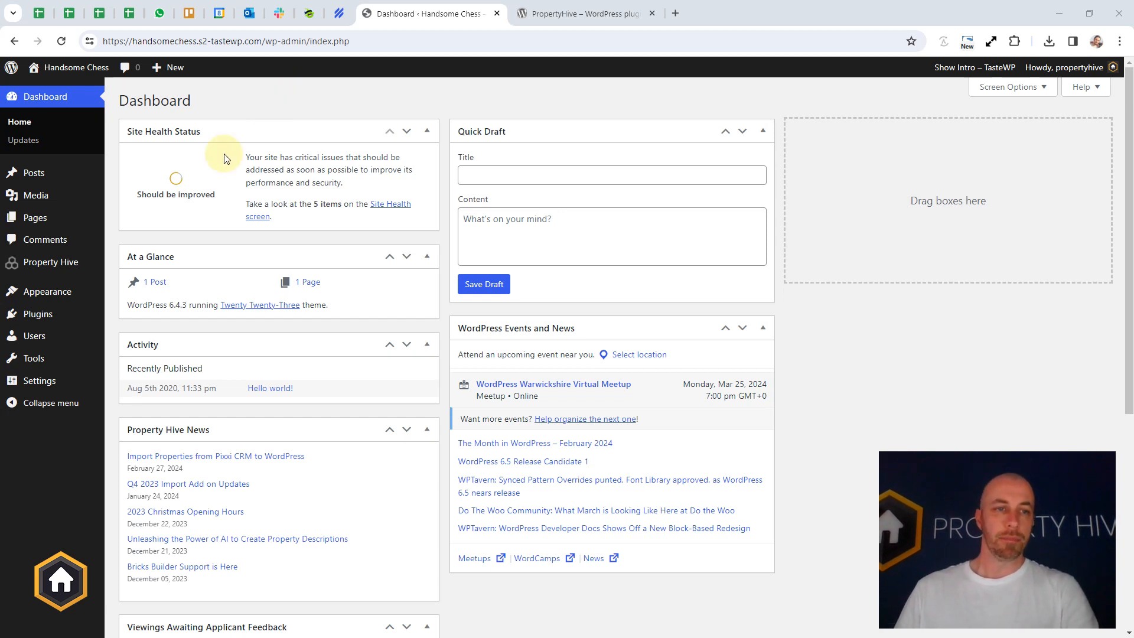
# Disable the Contacts, Appraisals and Offers and Sales modules under Property Hive Settings > Modules, dismissing the warning.
pyautogui.click(51, 263)
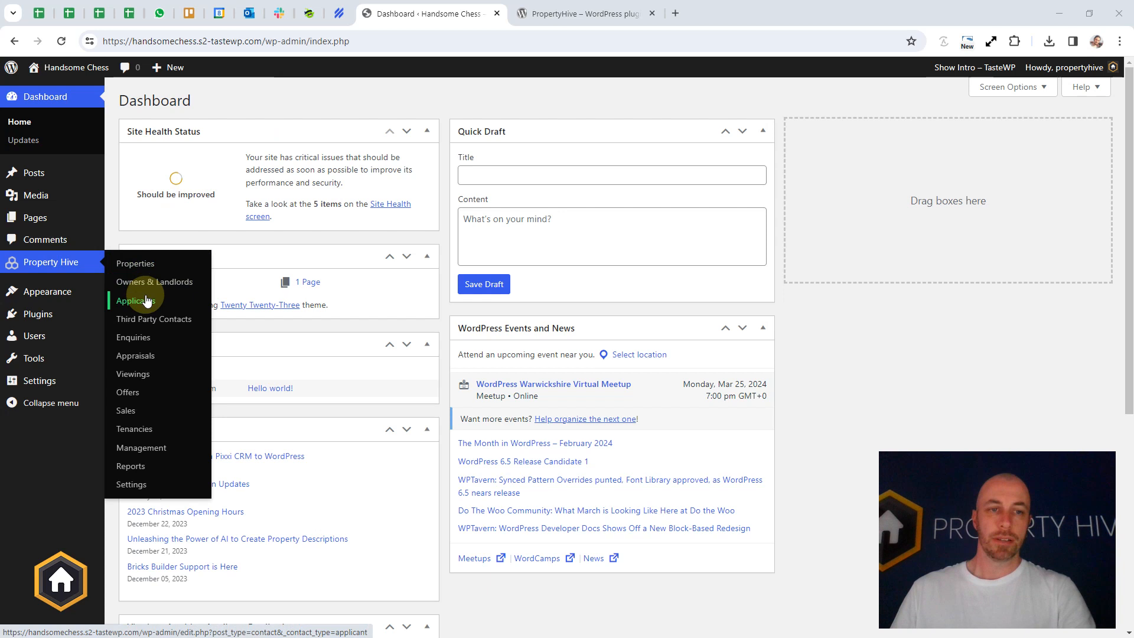
pyautogui.moveTo(148, 364)
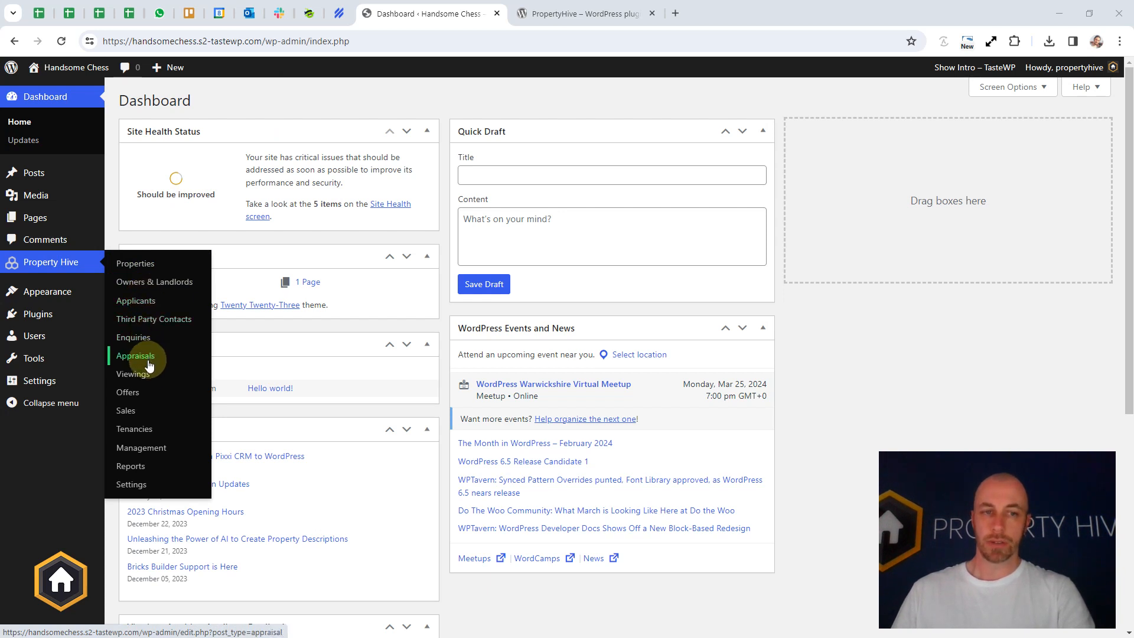
pyautogui.moveTo(149, 378)
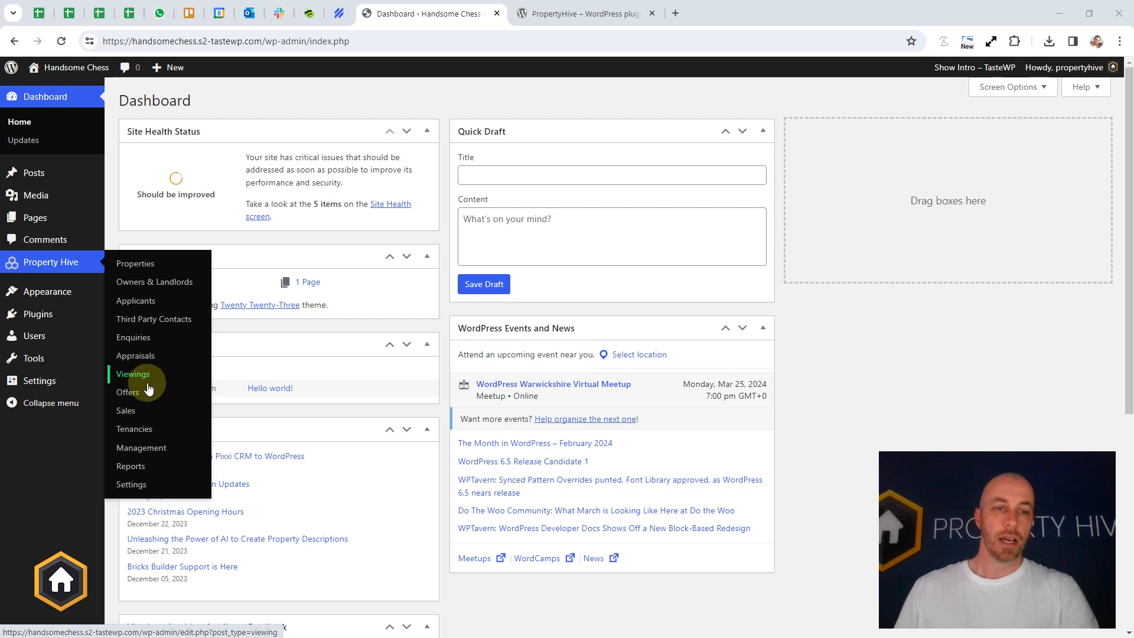
pyautogui.moveTo(147, 452)
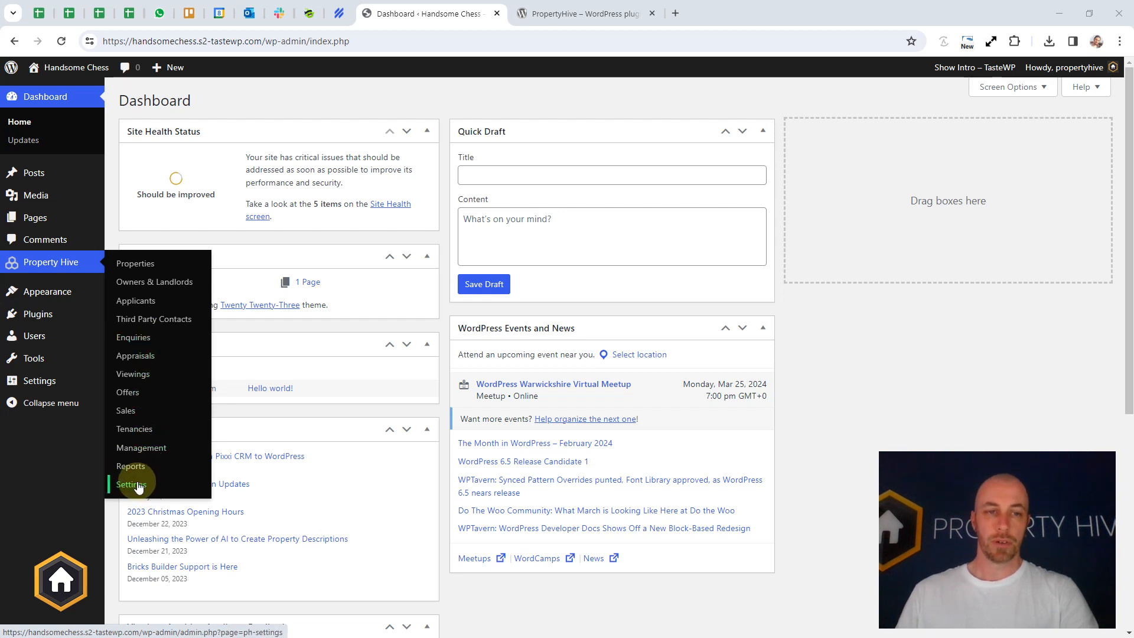
pyautogui.click(131, 483)
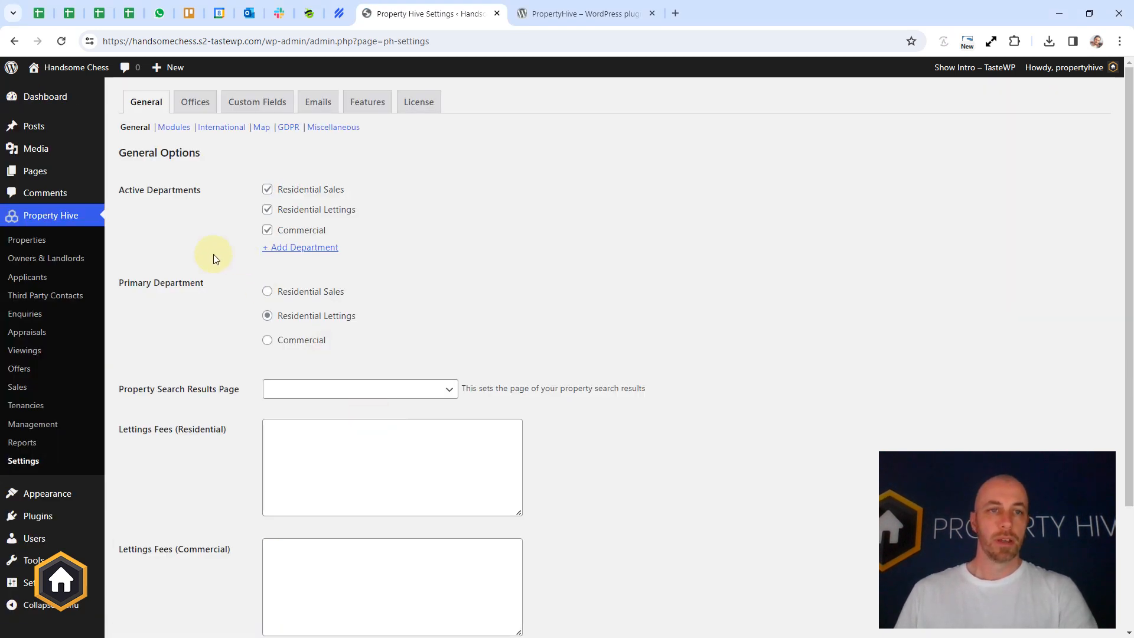
pyautogui.moveTo(40, 304)
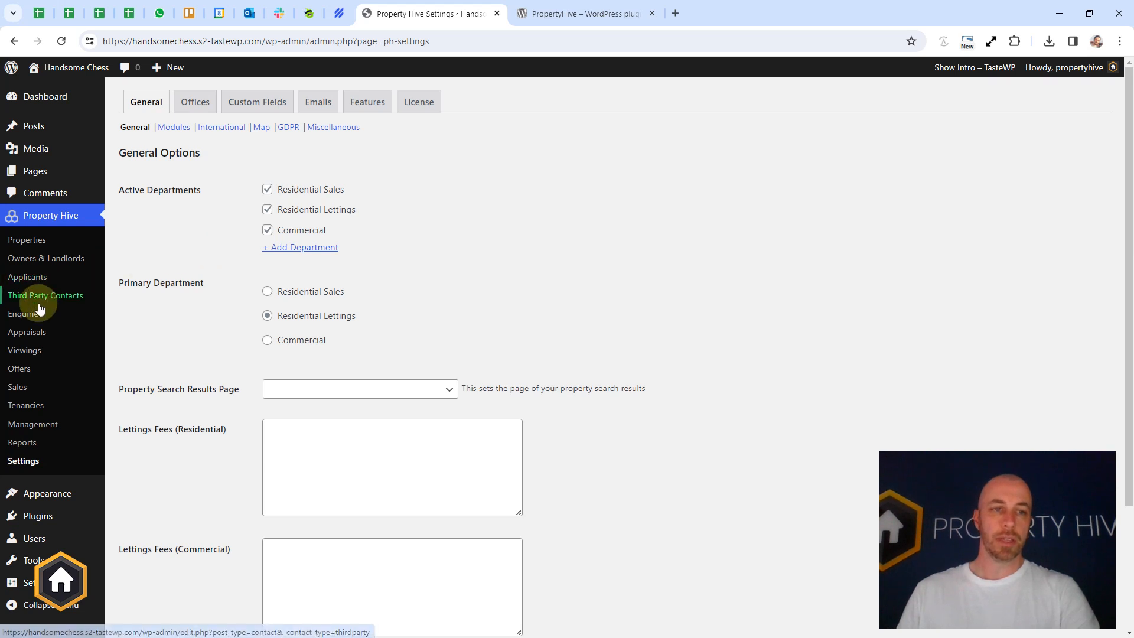
pyautogui.moveTo(34, 387)
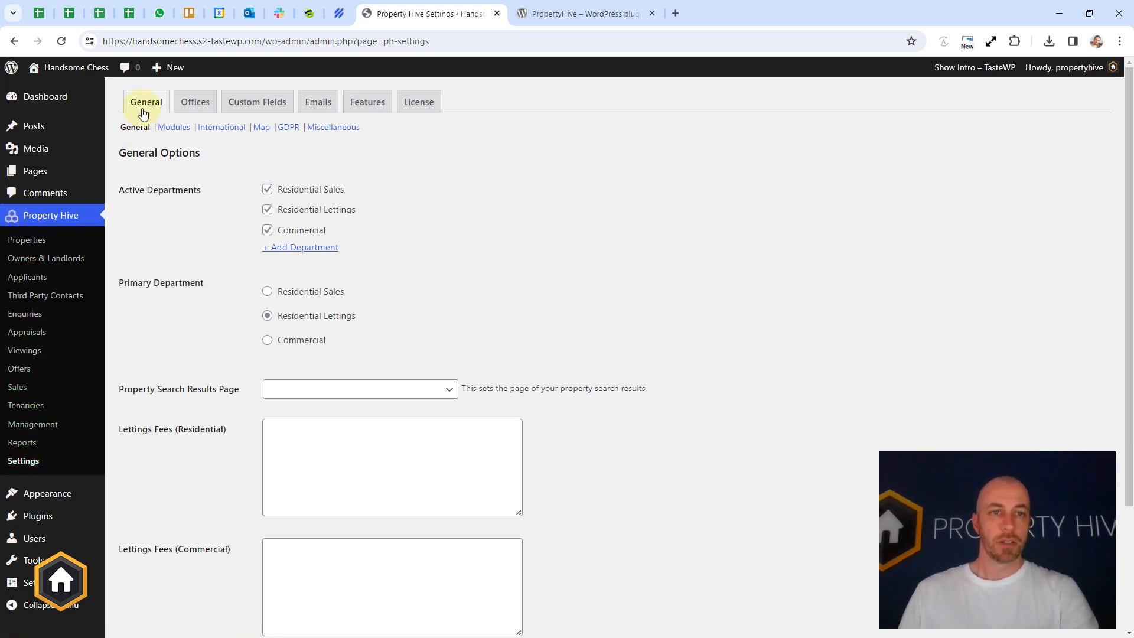
pyautogui.click(174, 127)
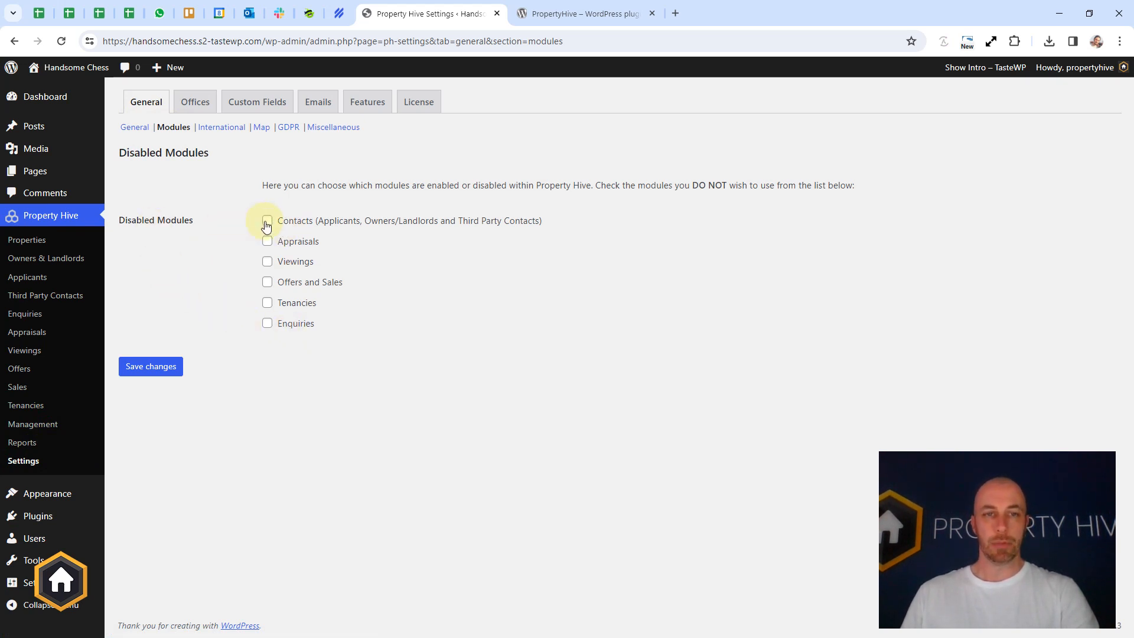
pyautogui.click(267, 241)
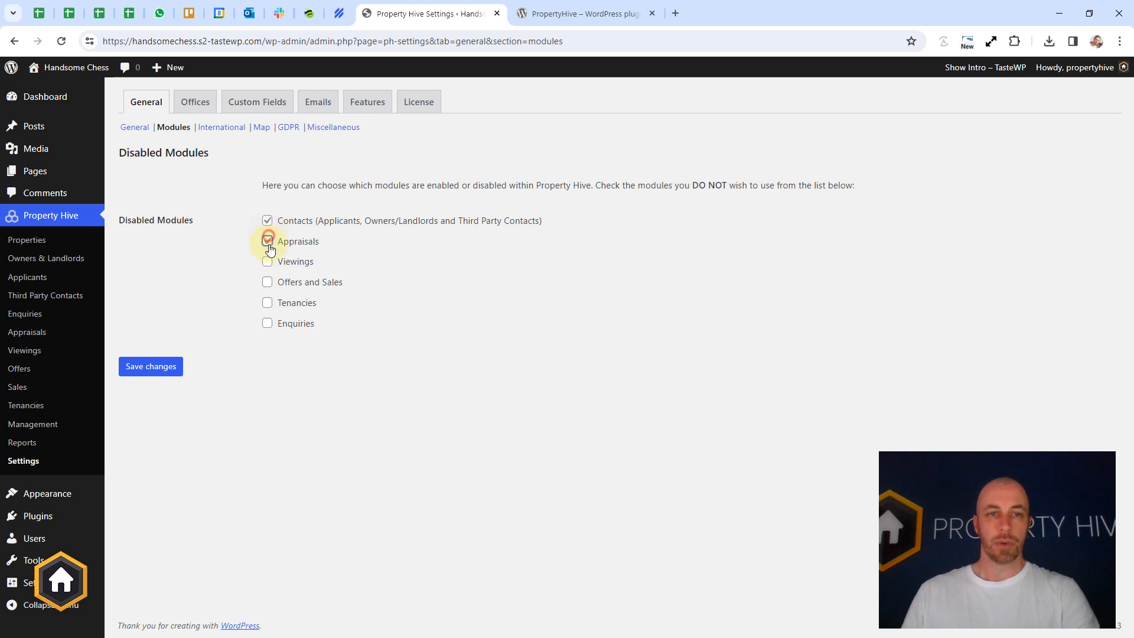
pyautogui.click(151, 366)
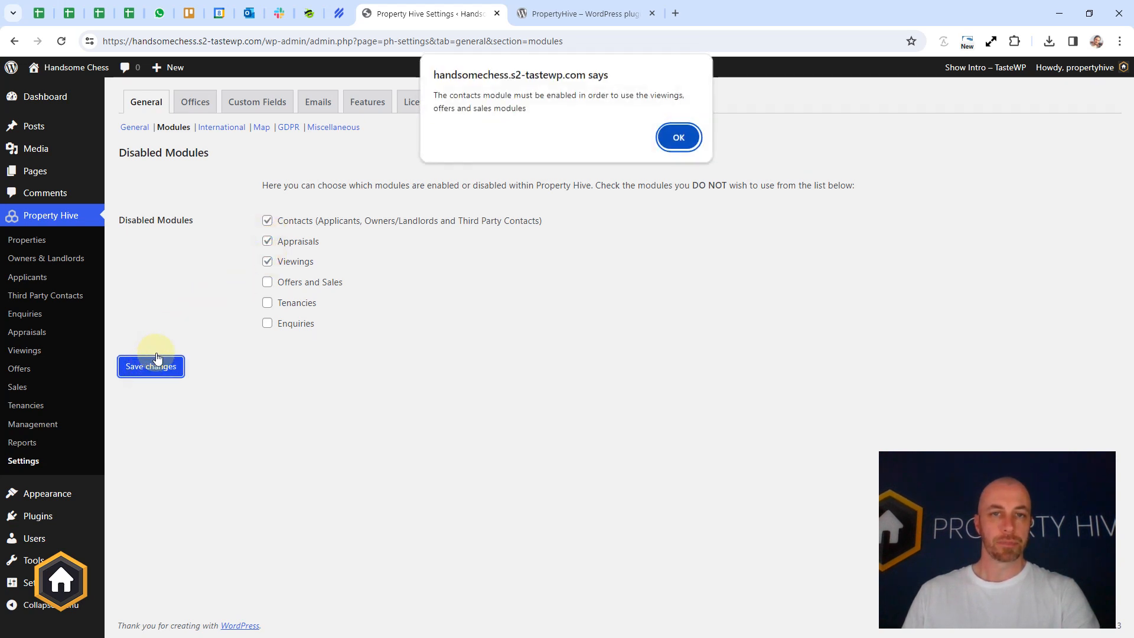
pyautogui.click(678, 137)
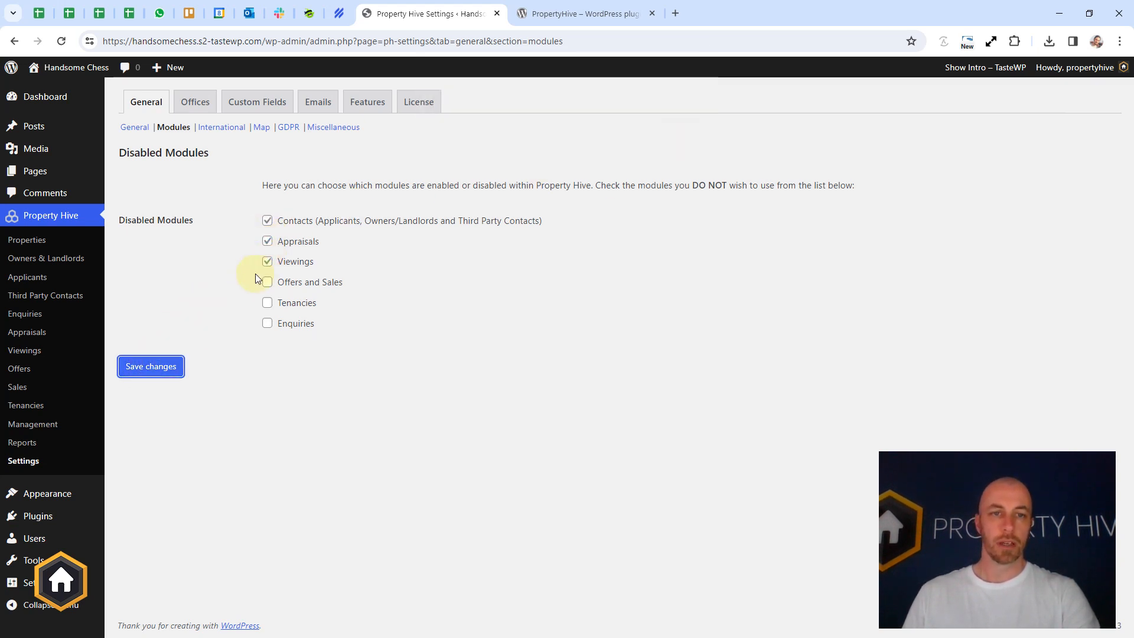
pyautogui.click(151, 366)
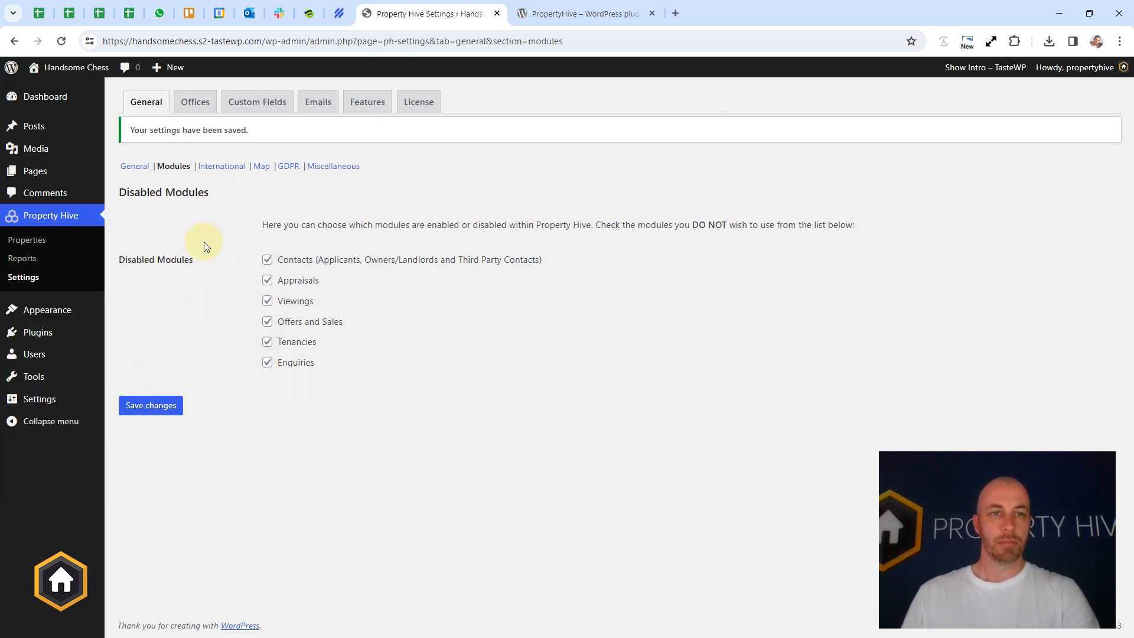
pyautogui.moveTo(21, 258)
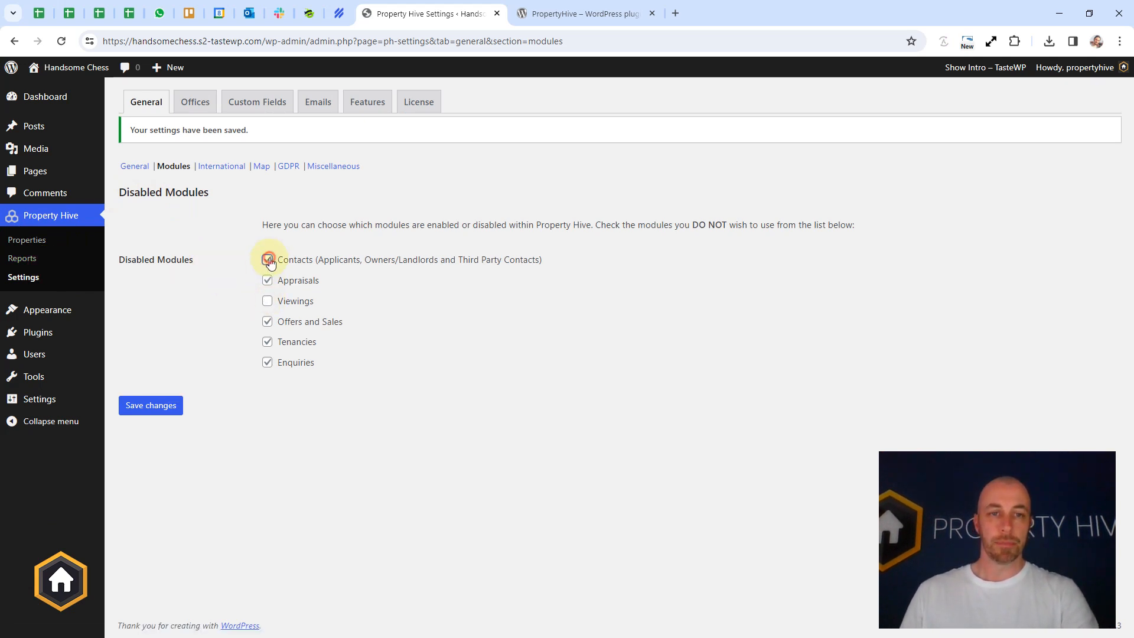
pyautogui.click(267, 260)
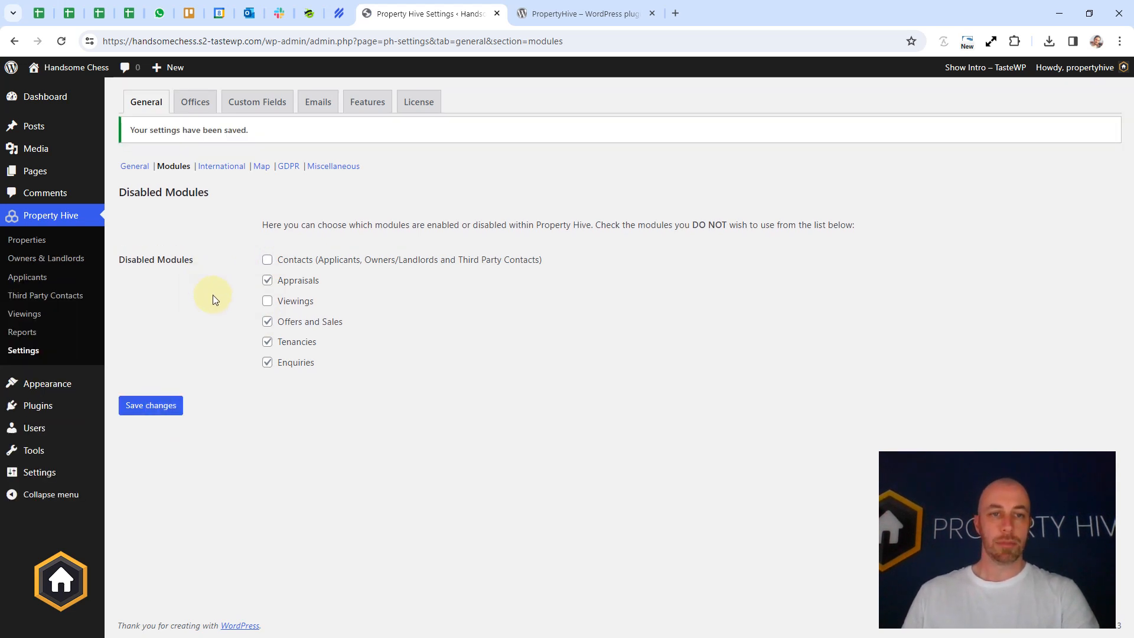
pyautogui.click(26, 240)
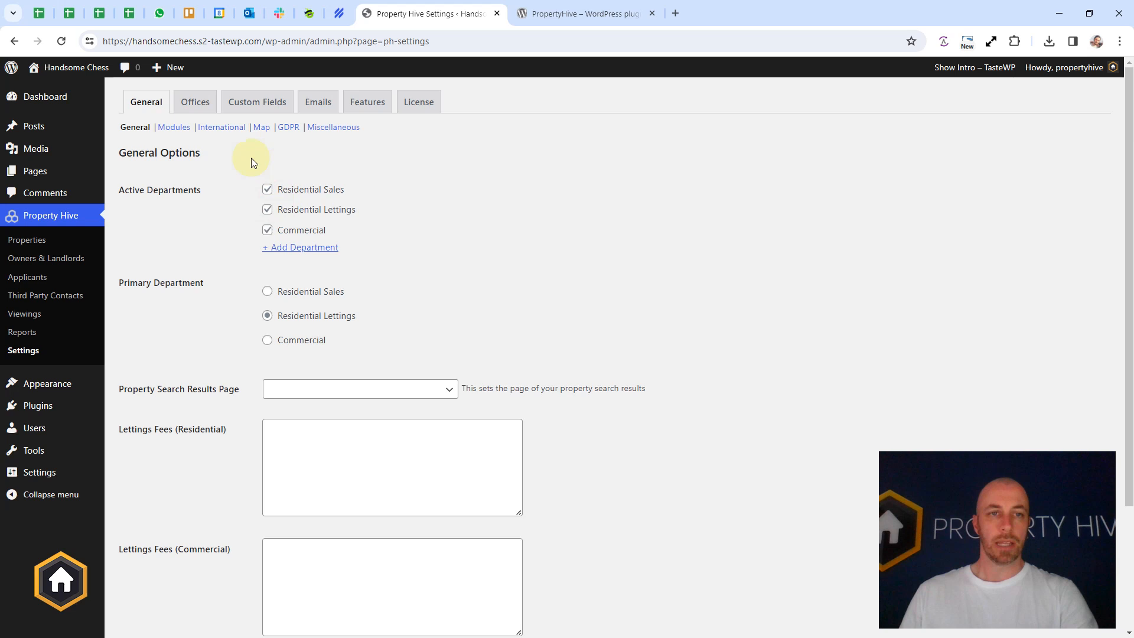
pyautogui.click(174, 127)
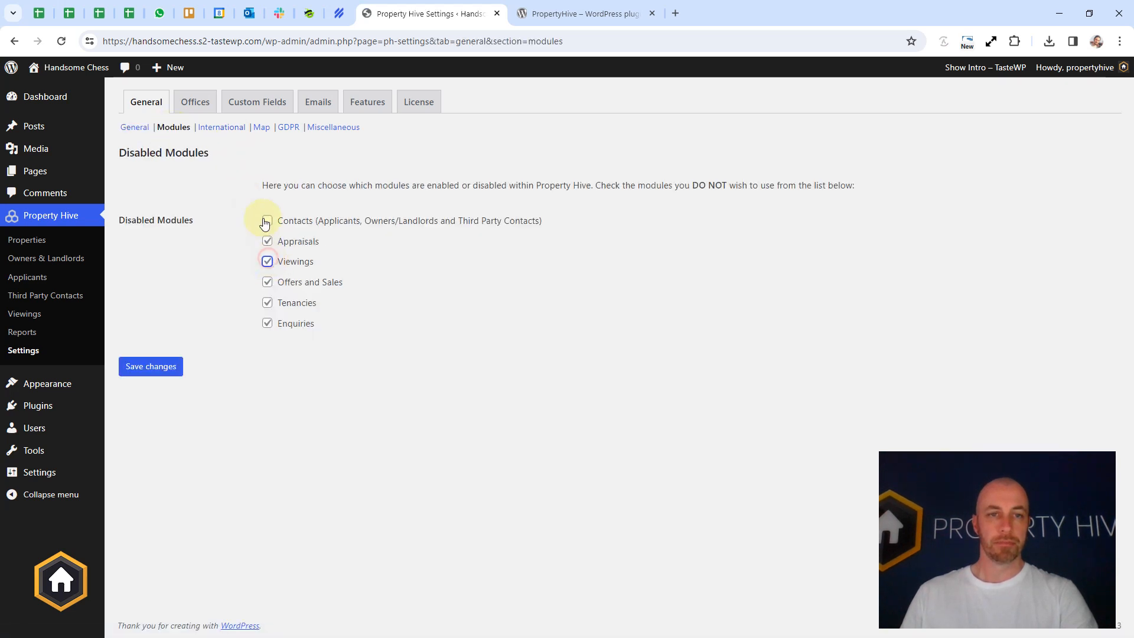
pyautogui.click(150, 367)
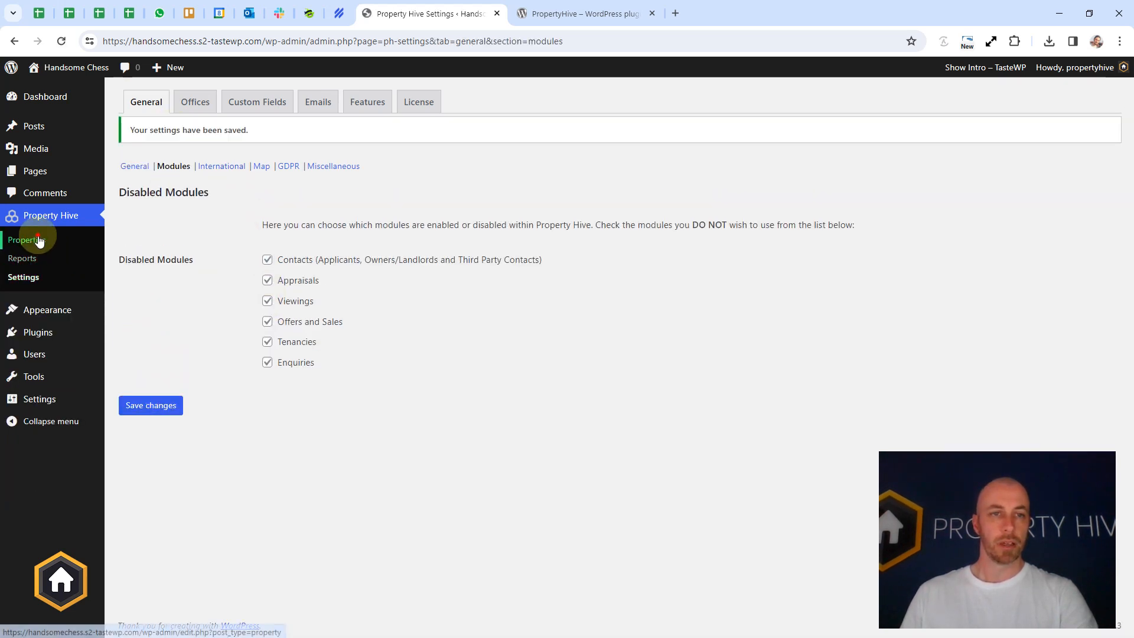